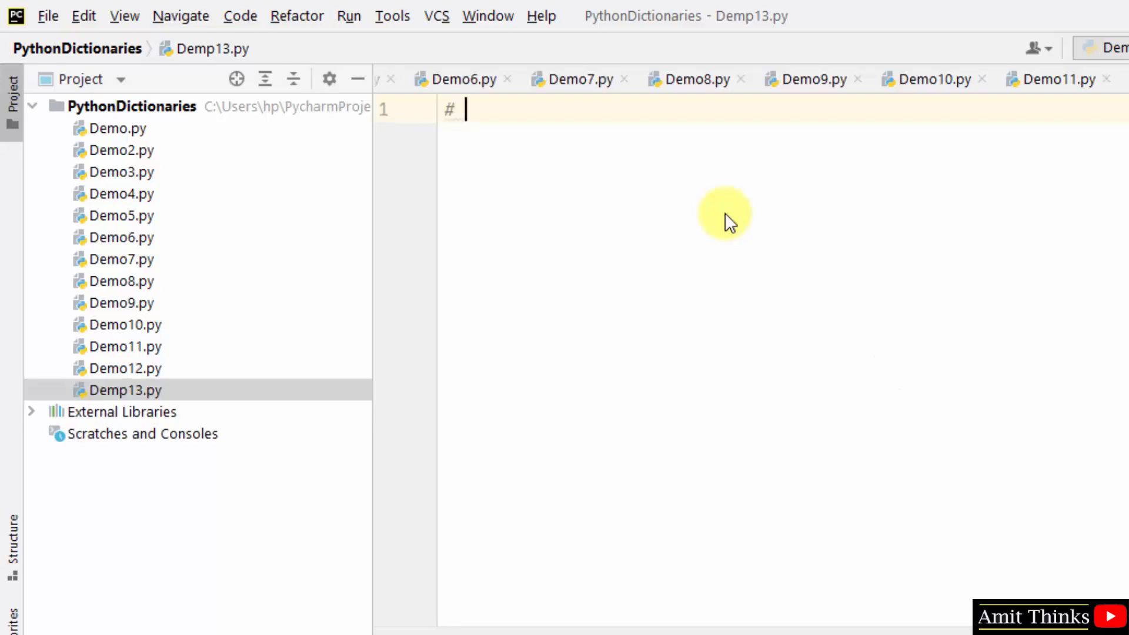
Add the comment '# Delete keys from the Dictionary' and begin defining the mystock dictionary.
{"action": "type", "text": "Delete"}
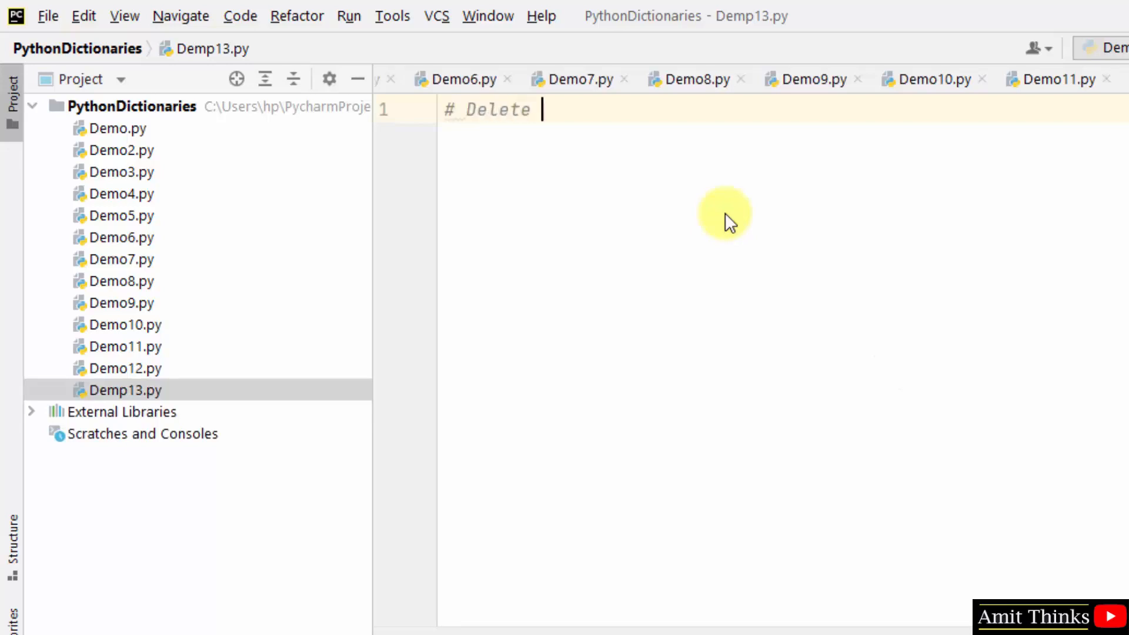
{"action": "type", "text": "keys from the Dictionary"}
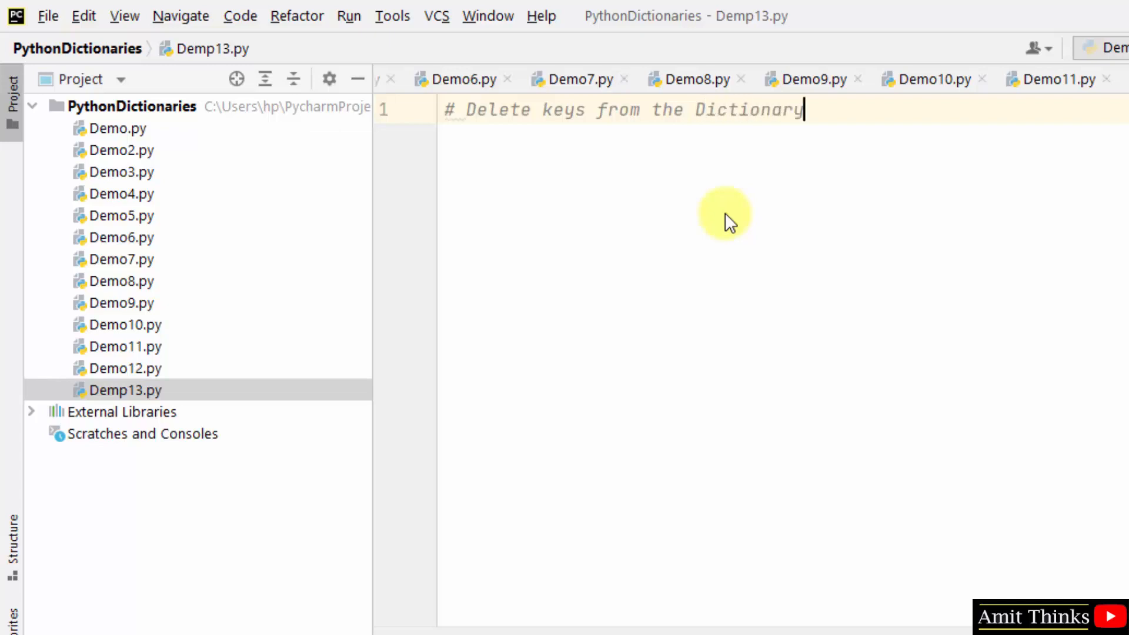
{"action": "type", "text": "mys"}
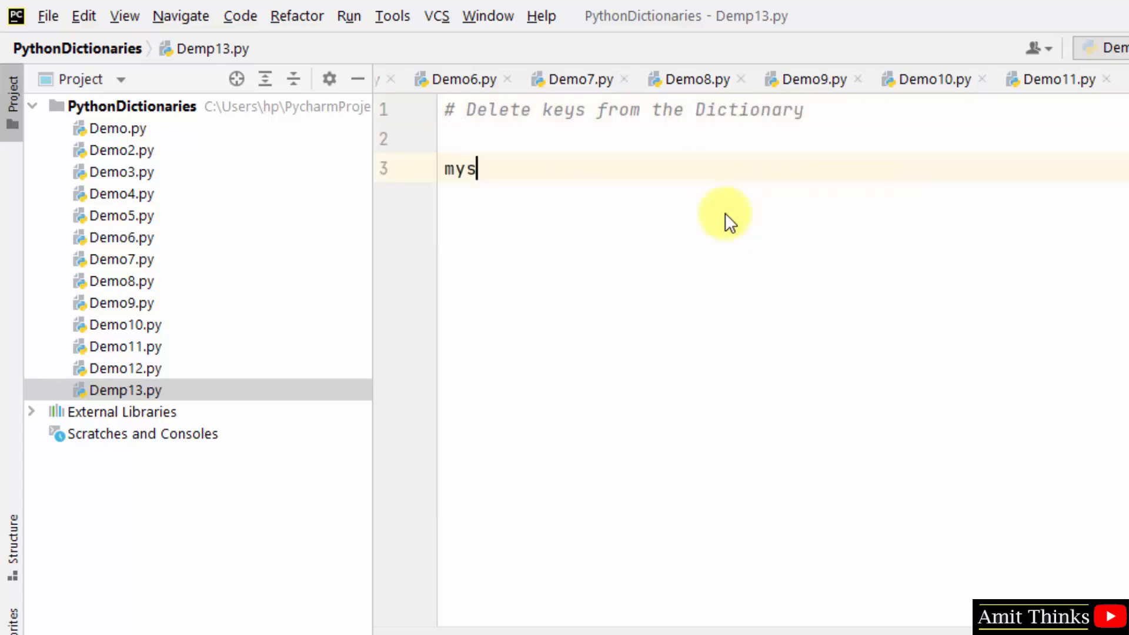
{"action": "type", "text": "tock ="}
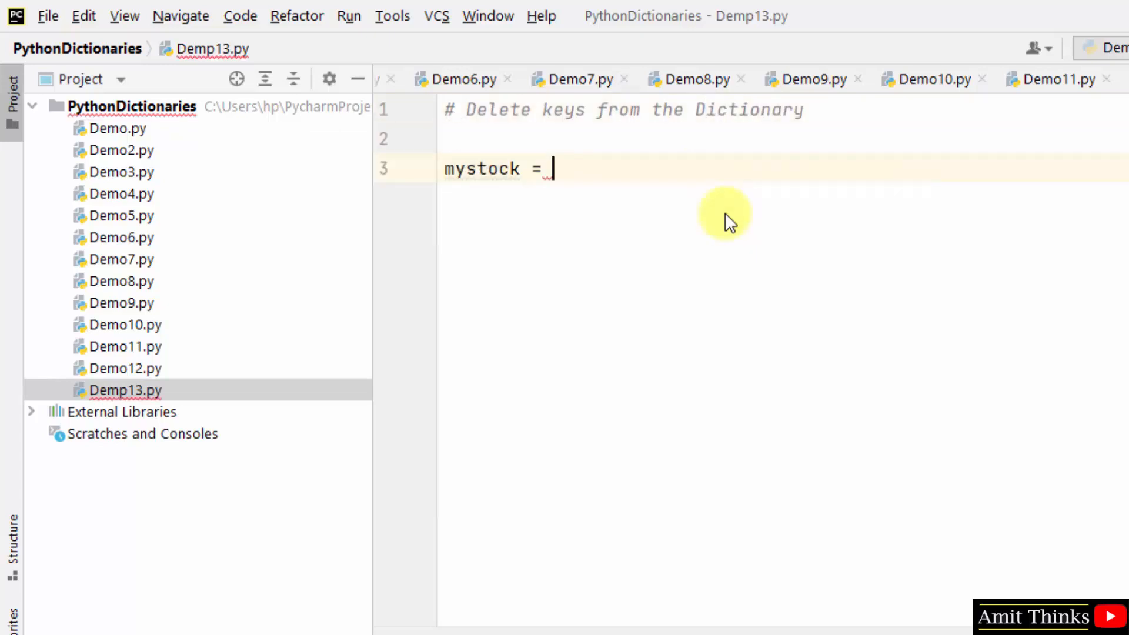
{"action": "type", "text": "{"}
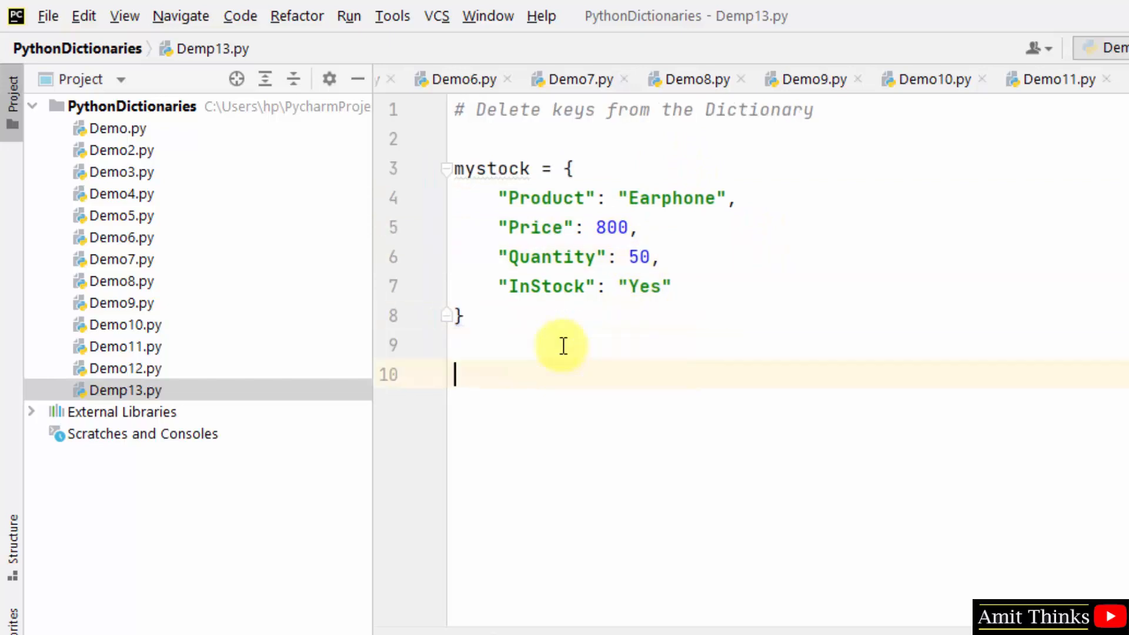
Print mystock, then delete its InStock key with del mystock["InStock"].
{"action": "type", "text": "print(mystock)"}
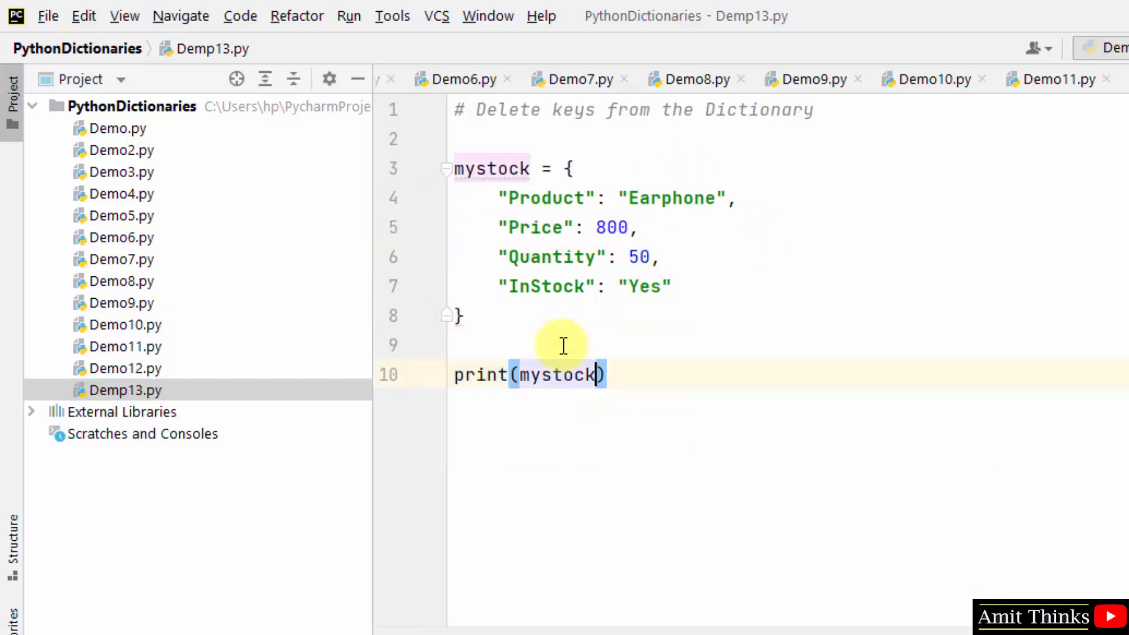
{"action": "key", "text": "enter"}
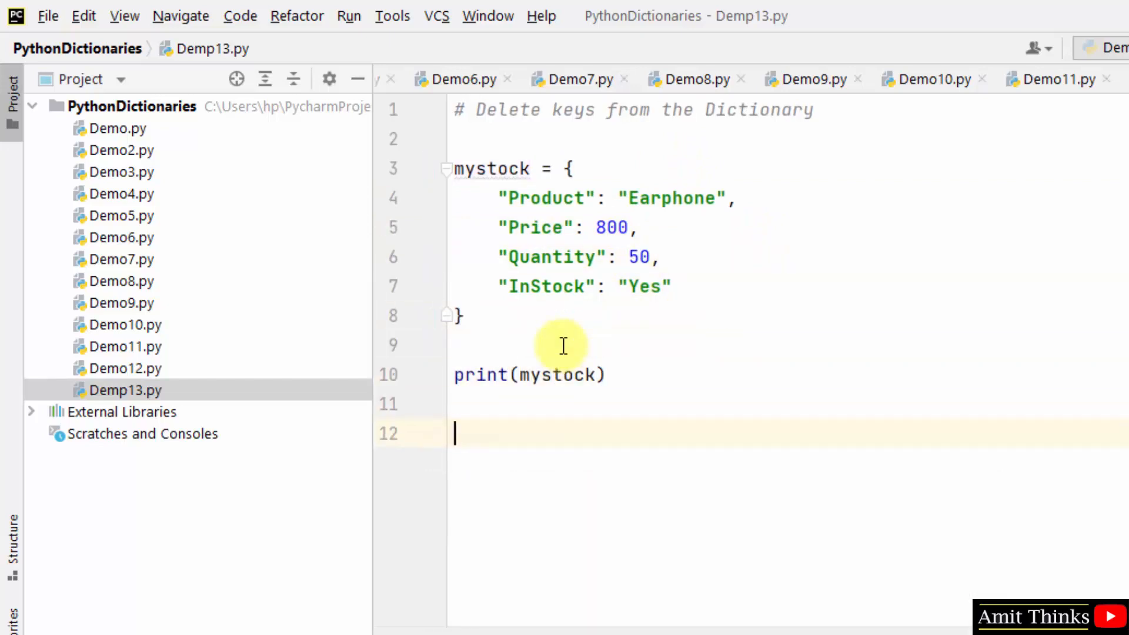
{"action": "left_click", "coordinate": [548, 286]}
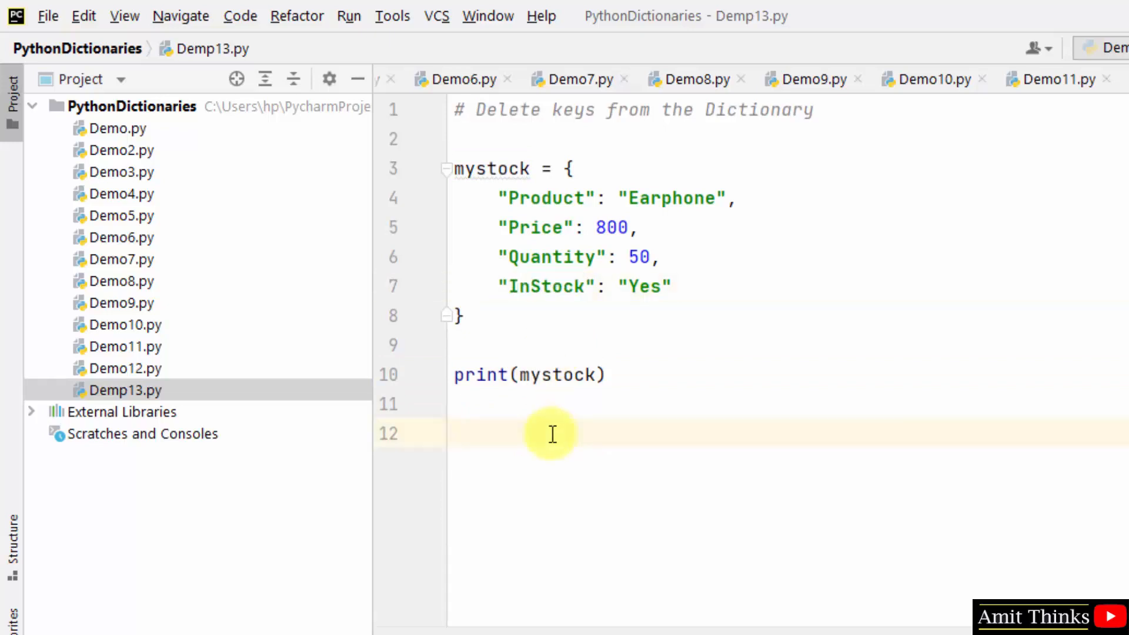
{"action": "type", "text": "del mystock"}
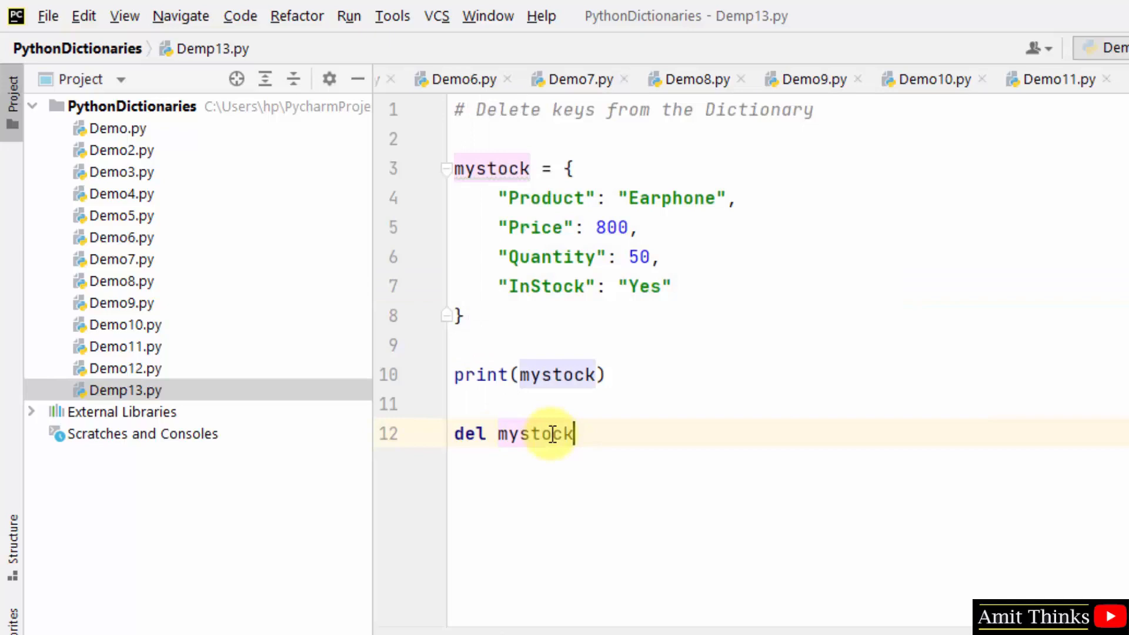
{"action": "type", "text": "[]"}
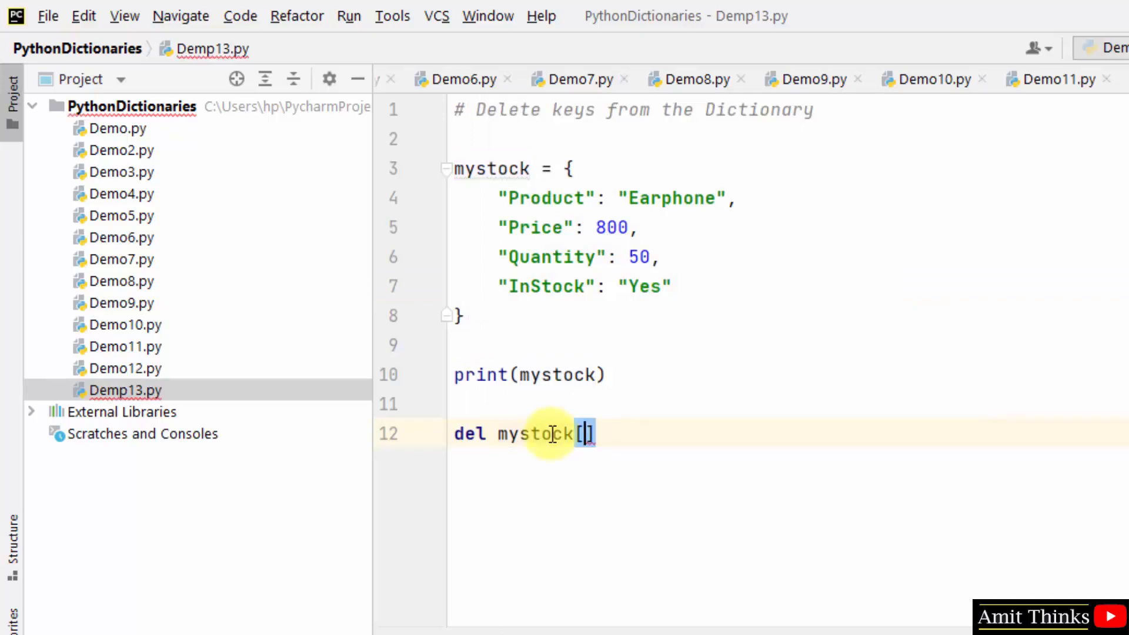
{"action": "type", "text": "\"InStock\""}
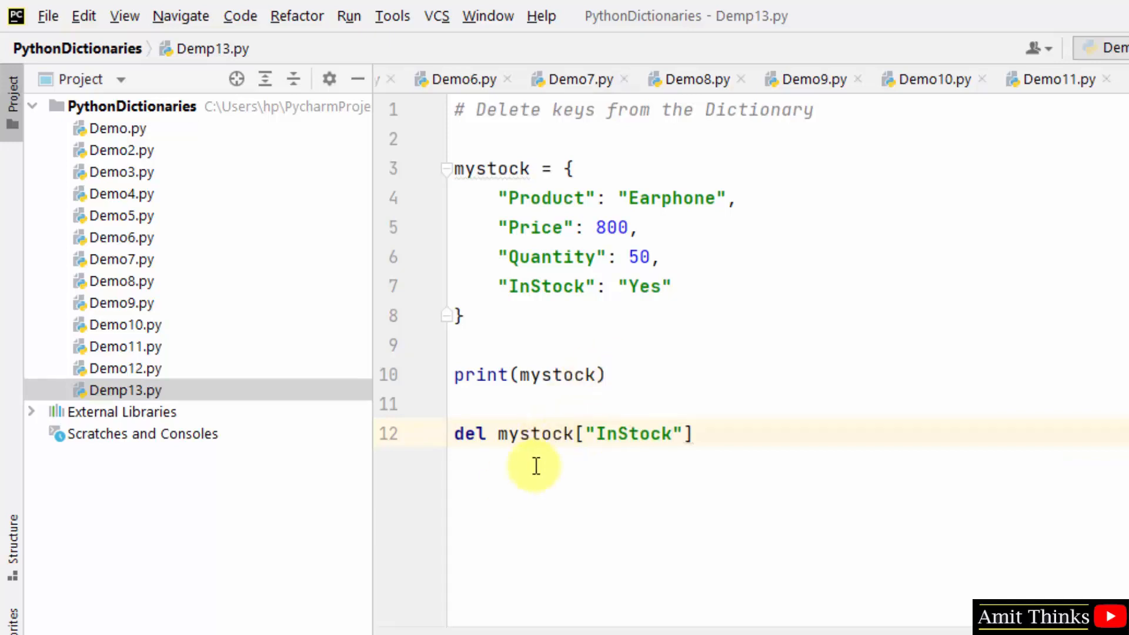
Print "Updated Dictionary = \n" with mystock and check the output shows InStock removed.
{"action": "double_click", "coordinate": [546, 286]}
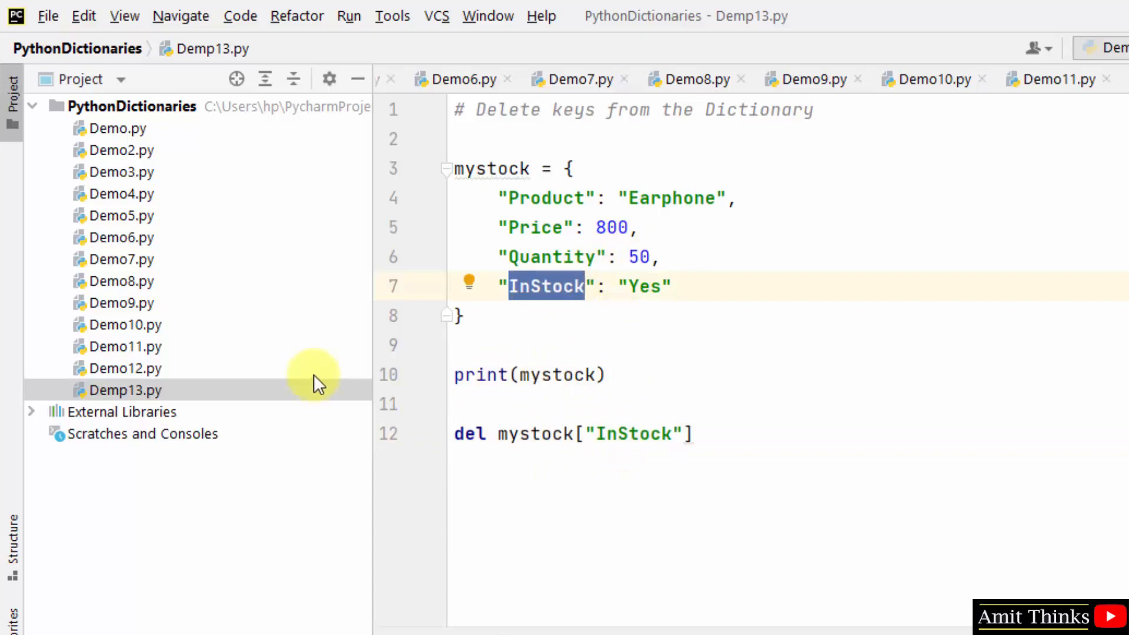
{"action": "type", "text": "print(\"Updated Dictionary = \\n\", mystock)"}
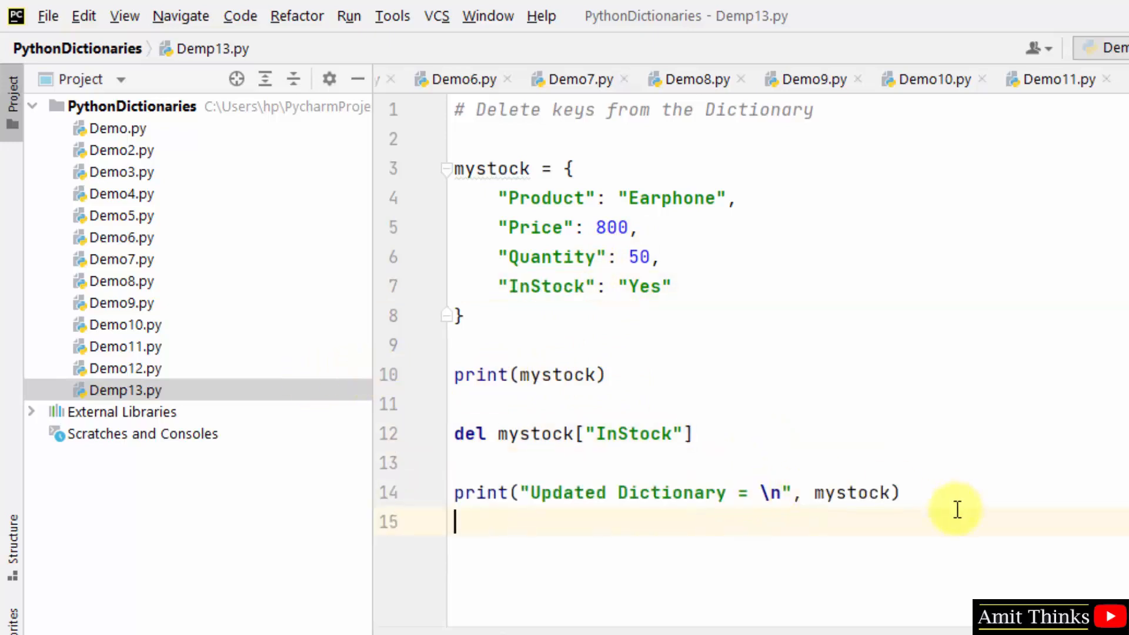
{"action": "mouse_move", "coordinate": [828, 526]}
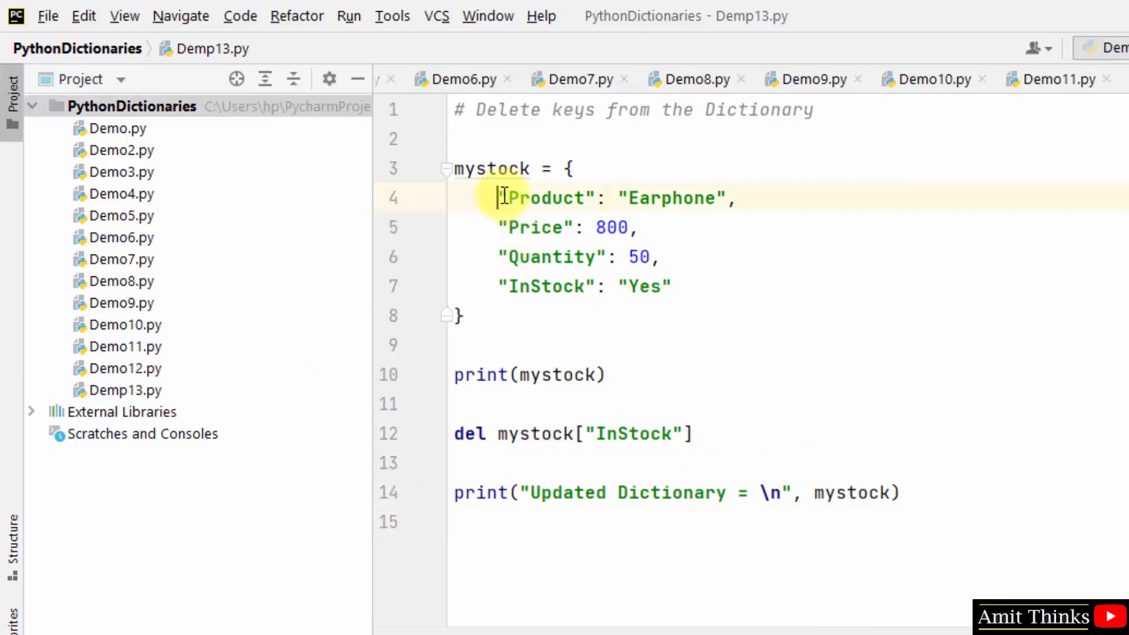
{"action": "double_click", "coordinate": [670, 493]}
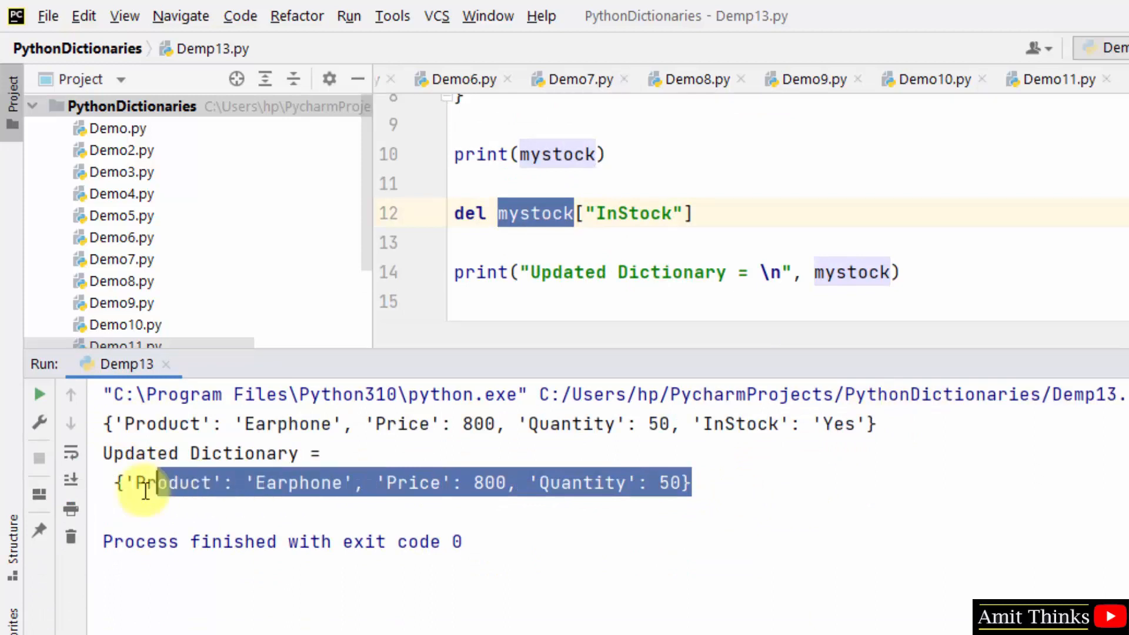
{"action": "mouse_move", "coordinate": [392, 490]}
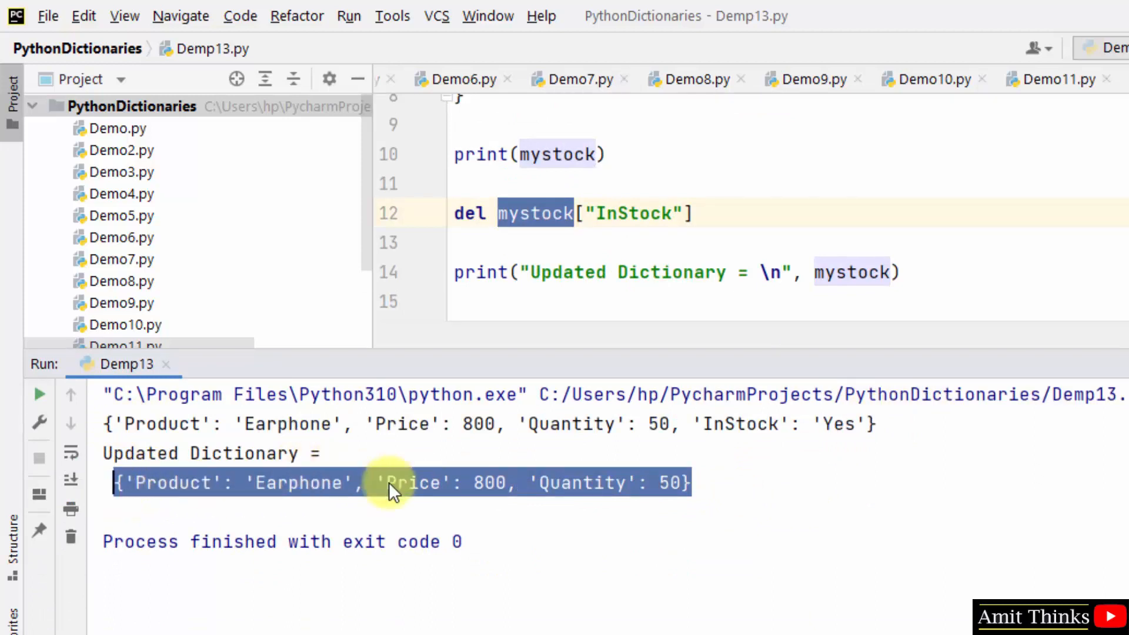